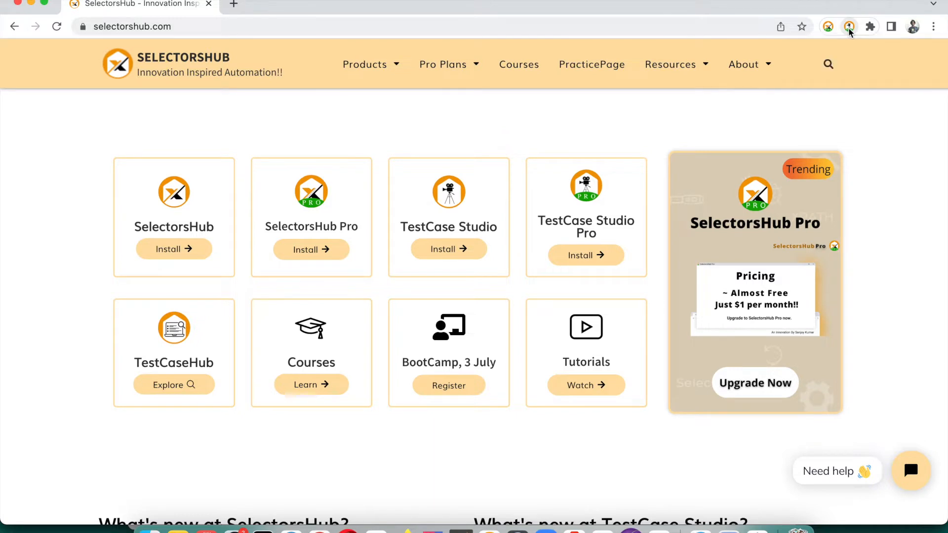
Launch the TestCase Studio Pro recorder from its Chrome toolbar icon on the SelectorsHub page.
{"action": "left_click", "coordinate": [849, 26]}
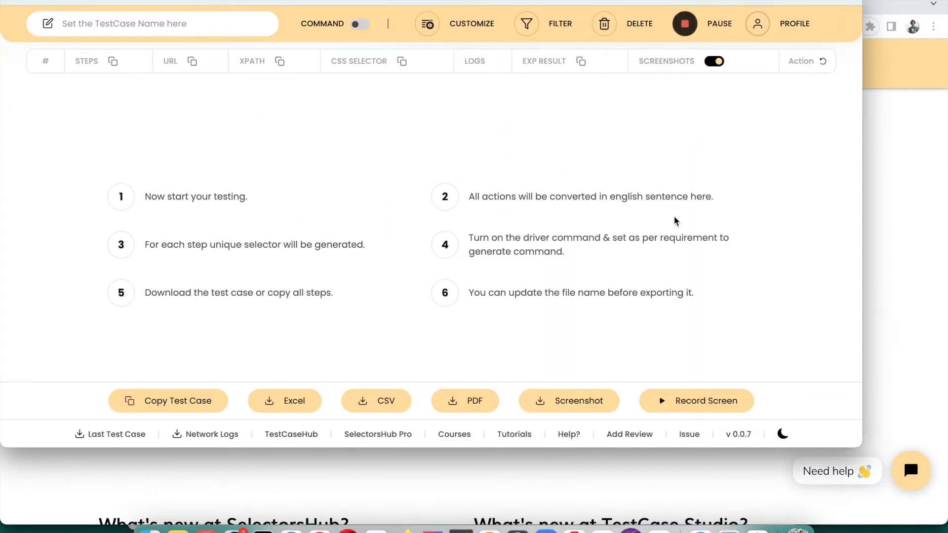
{"action": "mouse_move", "coordinate": [792, 43]}
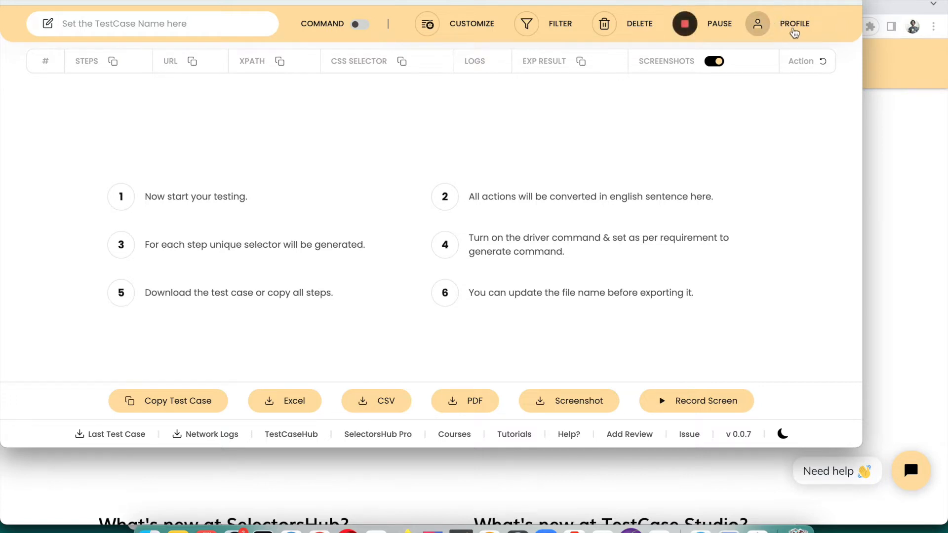
{"action": "mouse_move", "coordinate": [777, 15]}
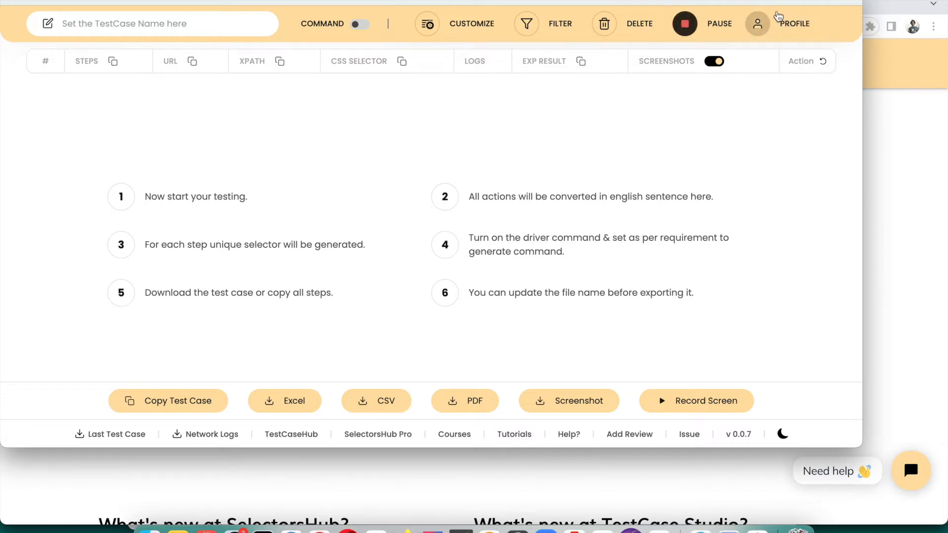
{"action": "mouse_move", "coordinate": [794, 29]}
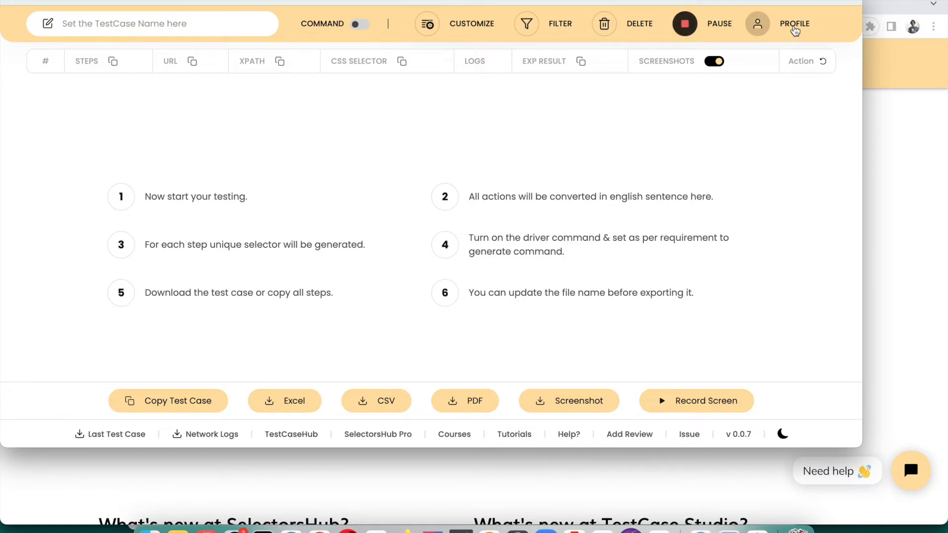
Open the PROFILE window to see the account's next subscription renewal date.
{"action": "left_click", "coordinate": [795, 24]}
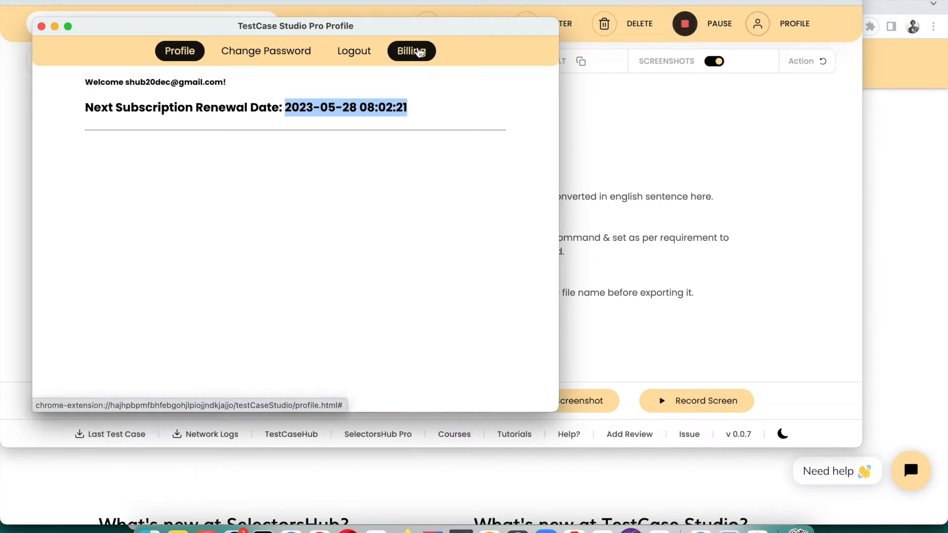
Switch to the Billing tab to review Current Plan, Upgrade Plan and Cancel Plan.
{"action": "left_click", "coordinate": [411, 51]}
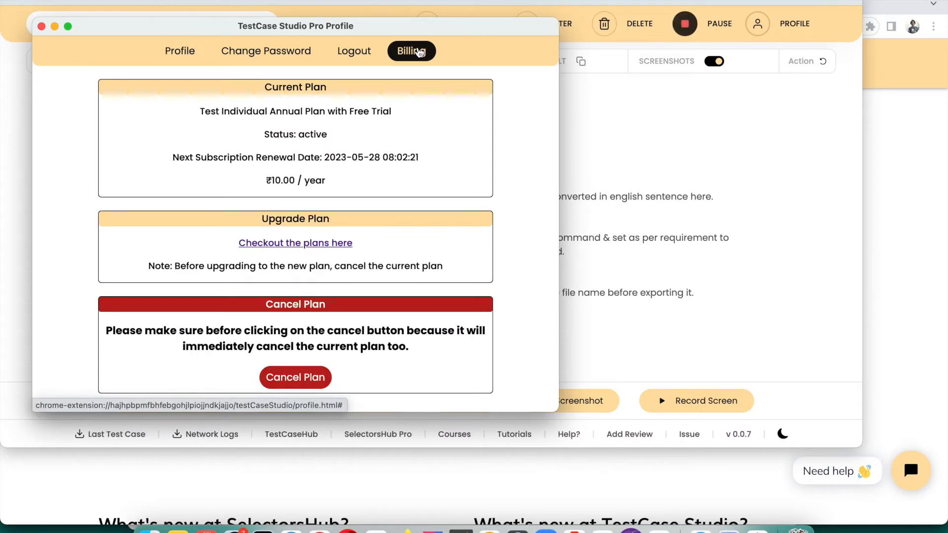
{"action": "mouse_move", "coordinate": [331, 260]}
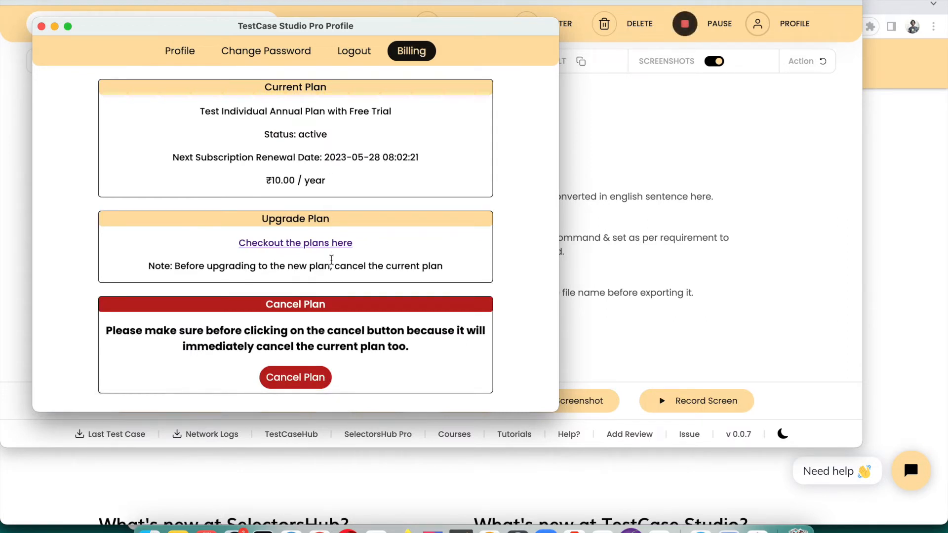
{"action": "mouse_move", "coordinate": [359, 118]}
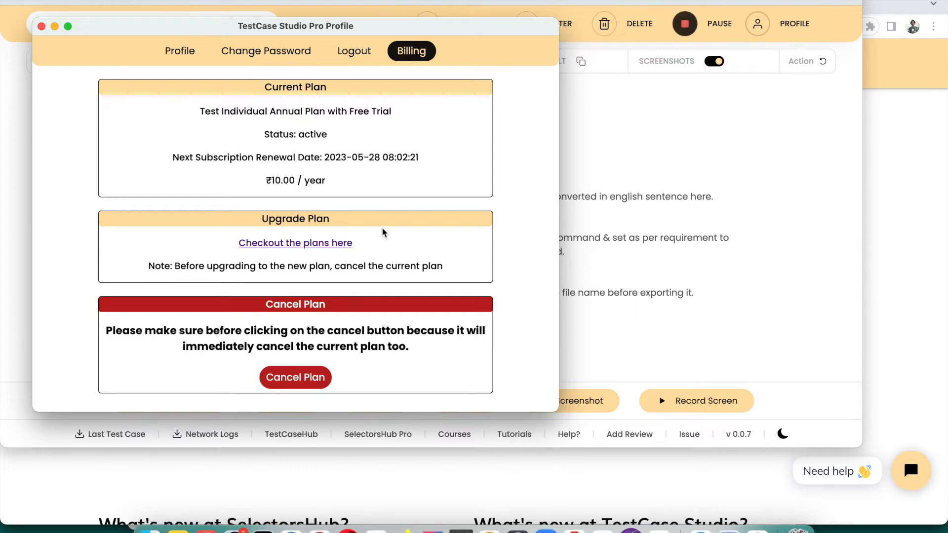
{"action": "mouse_move", "coordinate": [250, 220]}
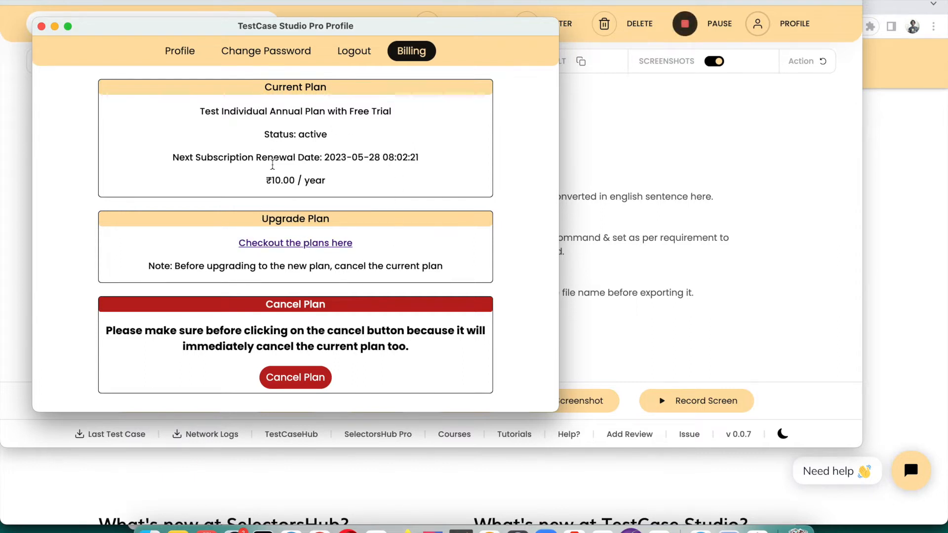
{"action": "mouse_move", "coordinate": [288, 208]}
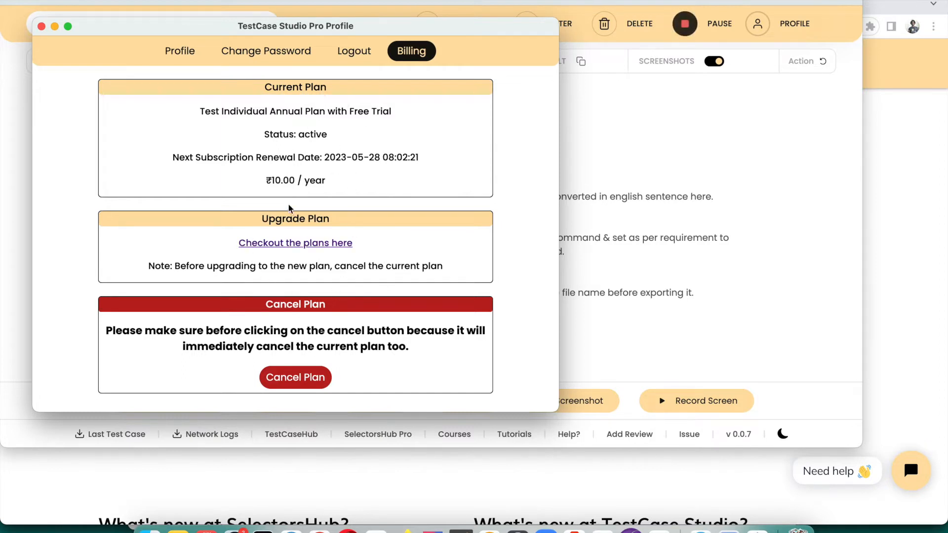
{"action": "mouse_move", "coordinate": [372, 237]}
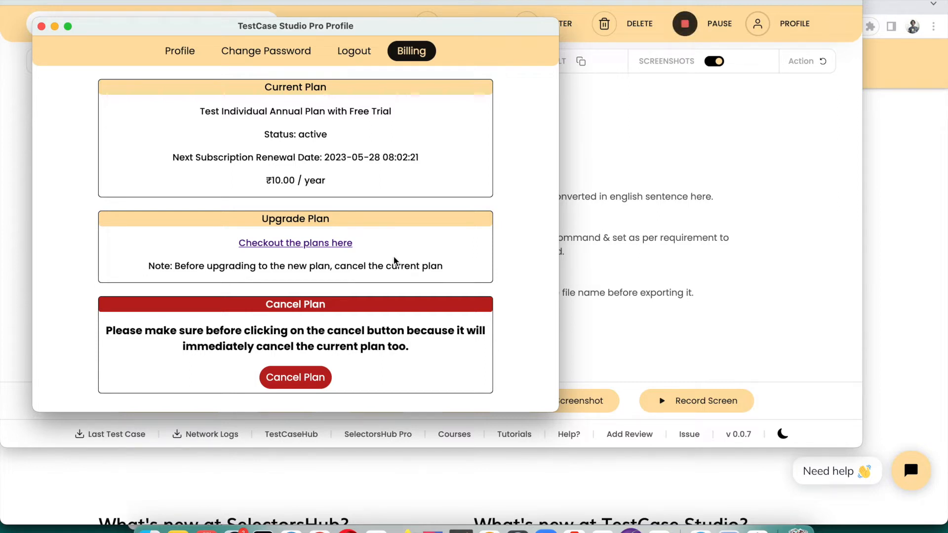
{"action": "mouse_move", "coordinate": [149, 197]}
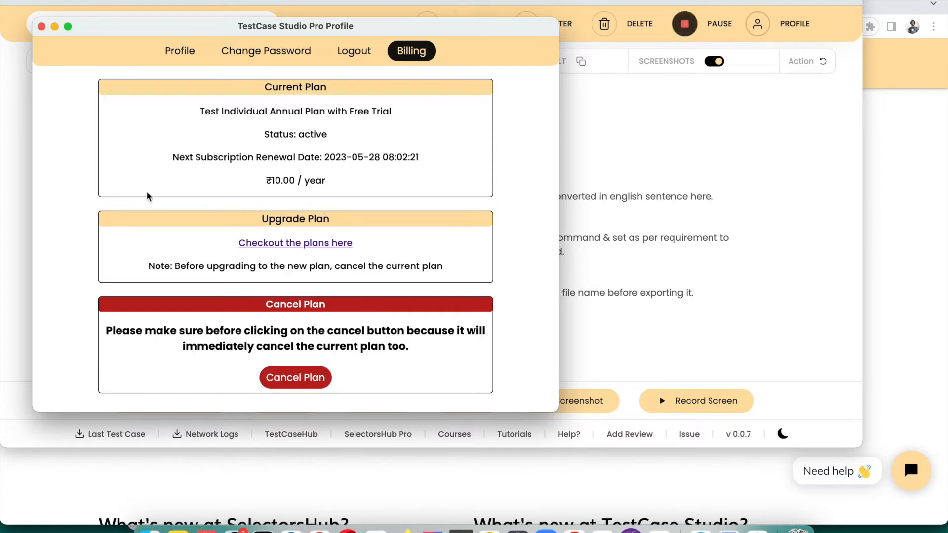
{"action": "mouse_move", "coordinate": [493, 247]}
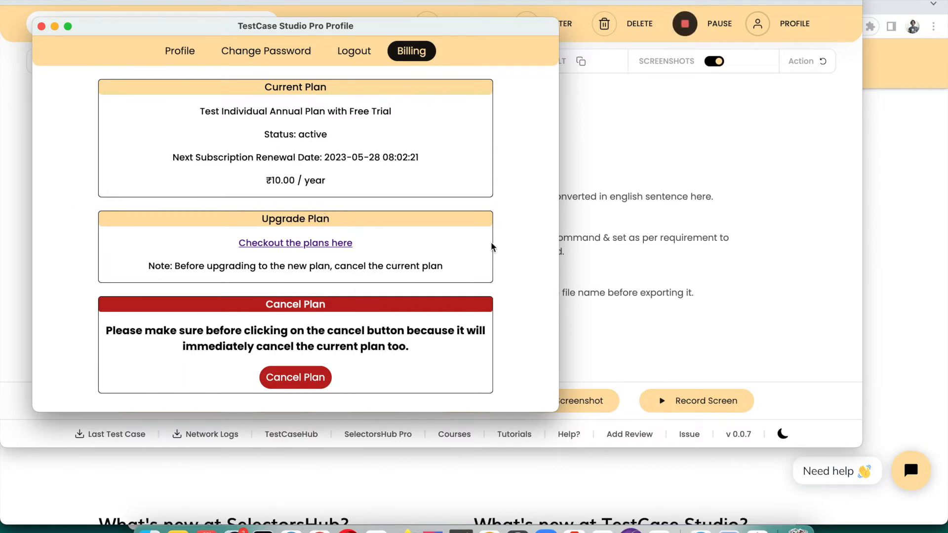
{"action": "mouse_move", "coordinate": [144, 178]}
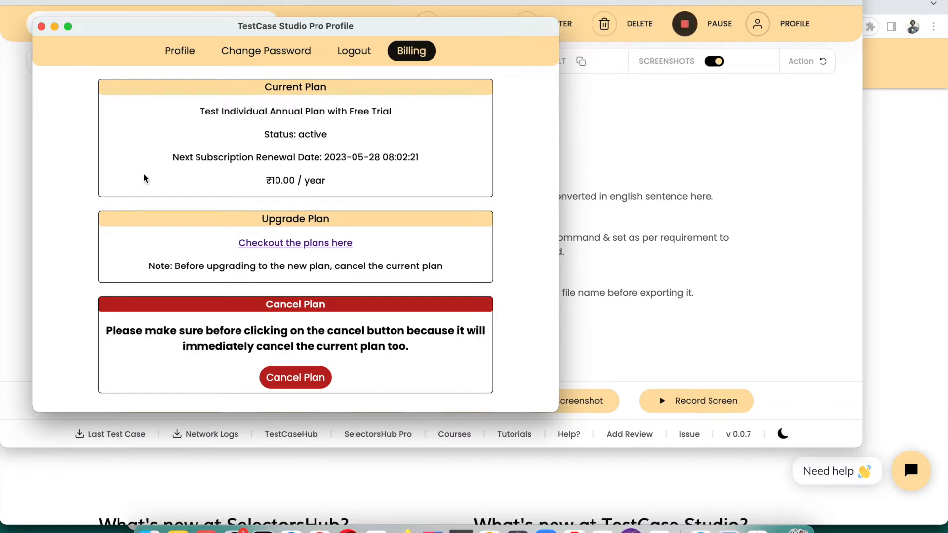
{"action": "mouse_move", "coordinate": [396, 232]}
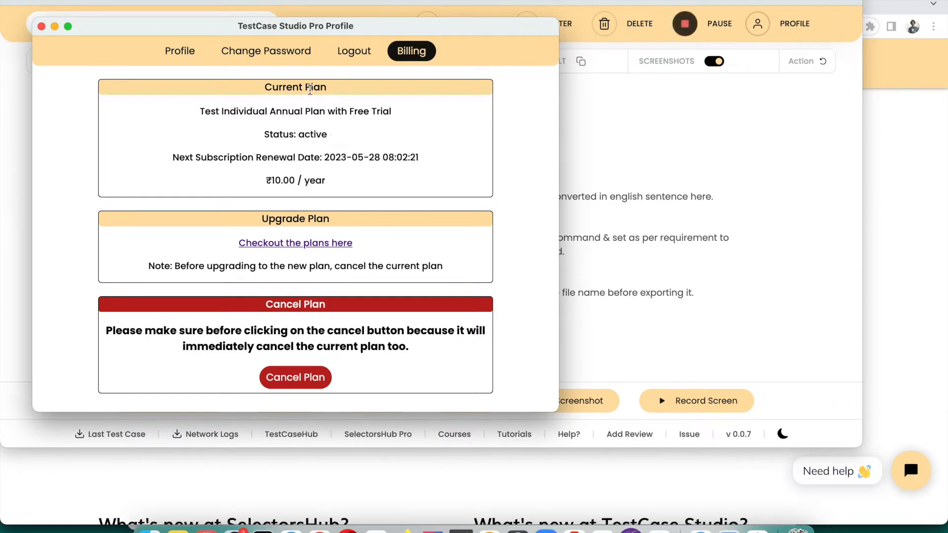
{"action": "mouse_move", "coordinate": [295, 213]}
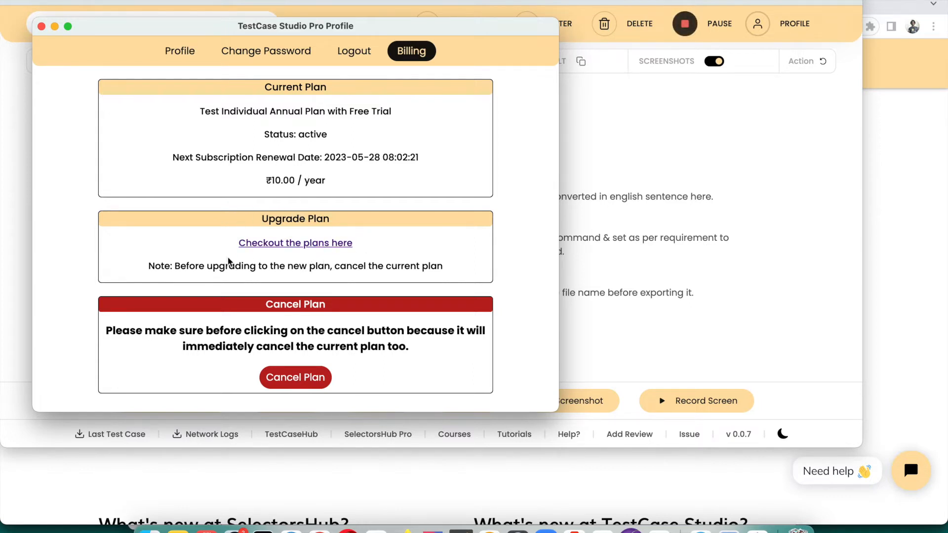
{"action": "mouse_move", "coordinate": [381, 370]}
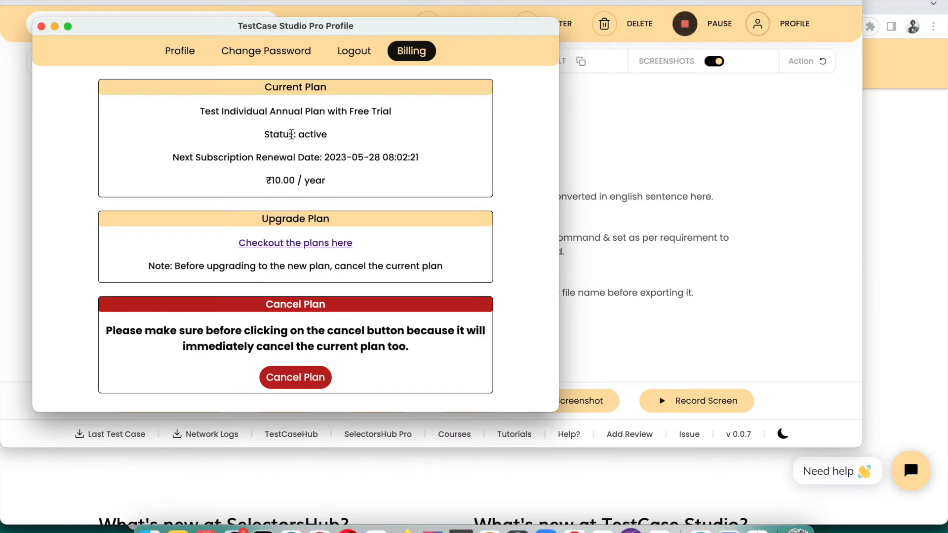
{"action": "mouse_move", "coordinate": [303, 361]}
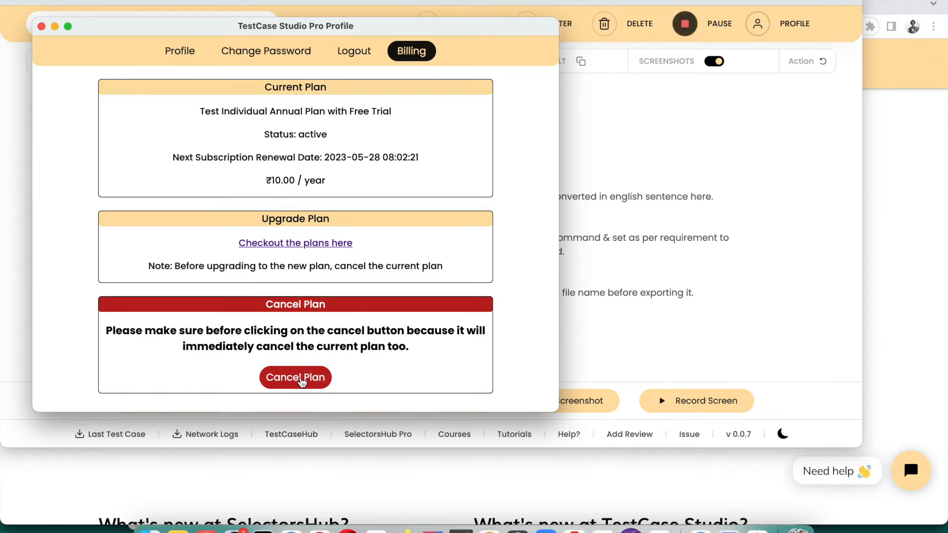
{"action": "left_click", "coordinate": [296, 377]}
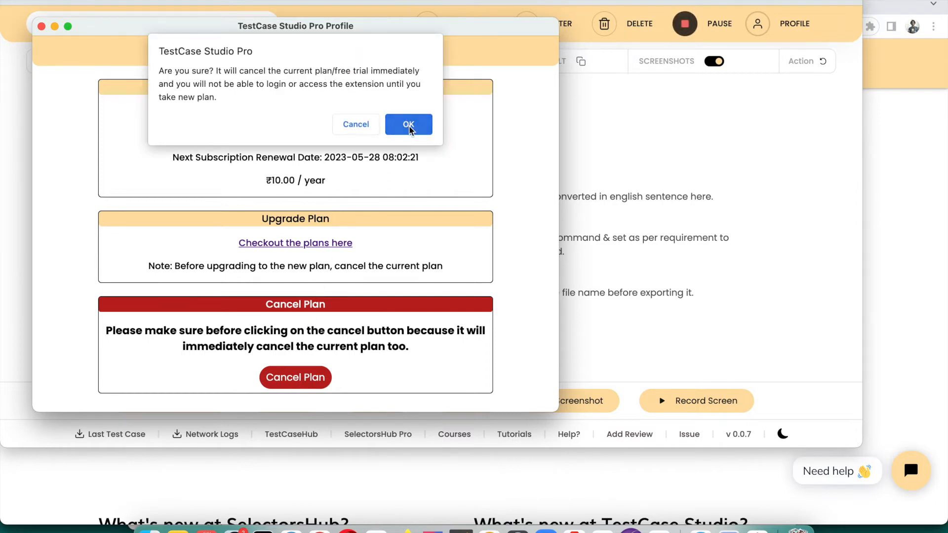
{"action": "mouse_move", "coordinate": [423, 142]}
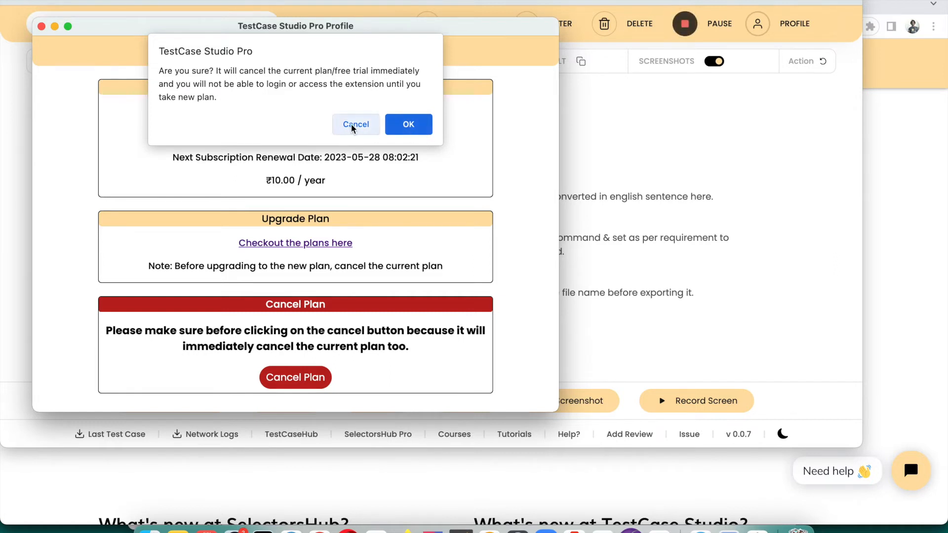
{"action": "left_click", "coordinate": [356, 124]}
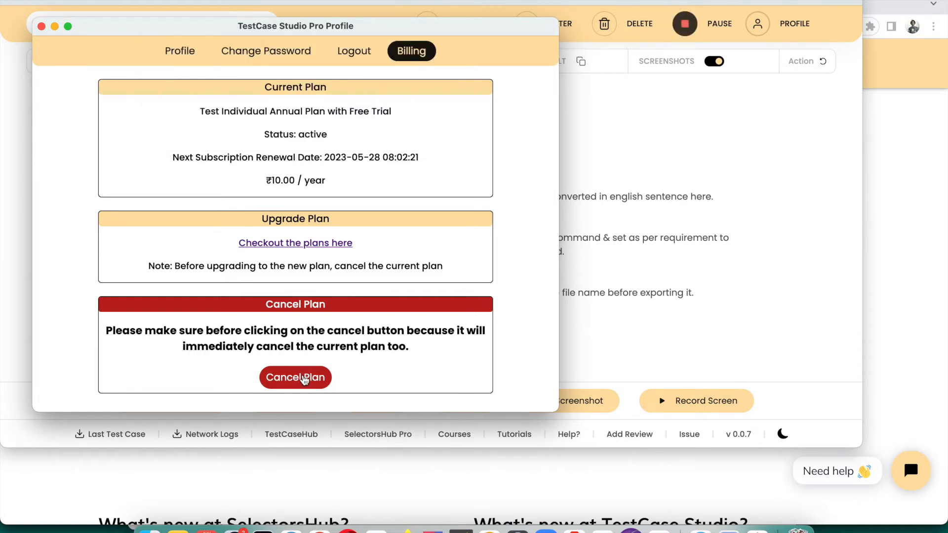
{"action": "left_click", "coordinate": [296, 377]}
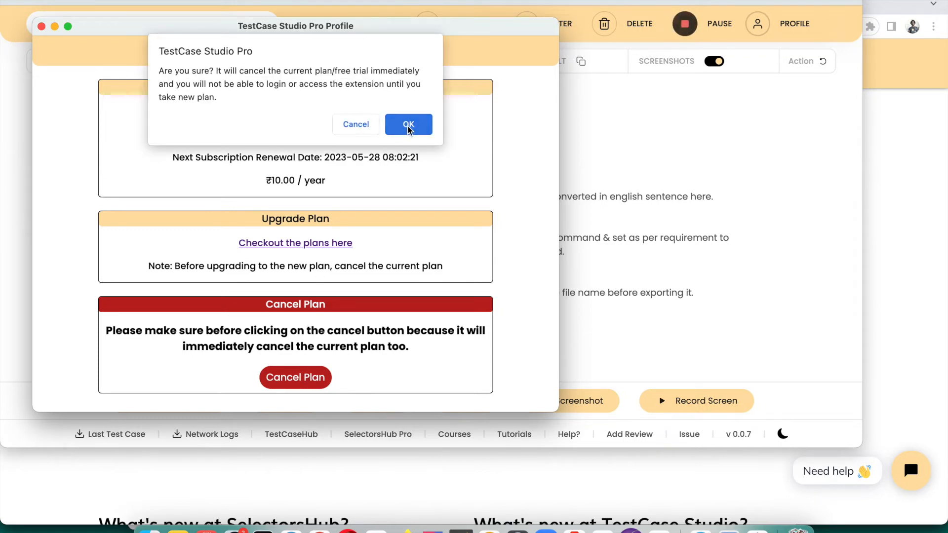
Confirm 'Are you sure?' to cancel the annual plan, then acknowledge the cancellation alert.
{"action": "left_click", "coordinate": [409, 125]}
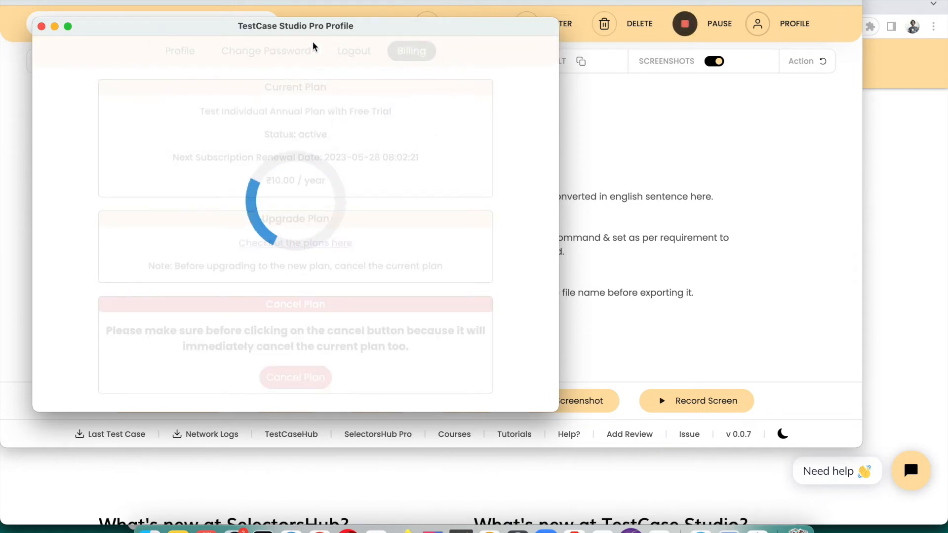
{"action": "left_click", "coordinate": [296, 377]}
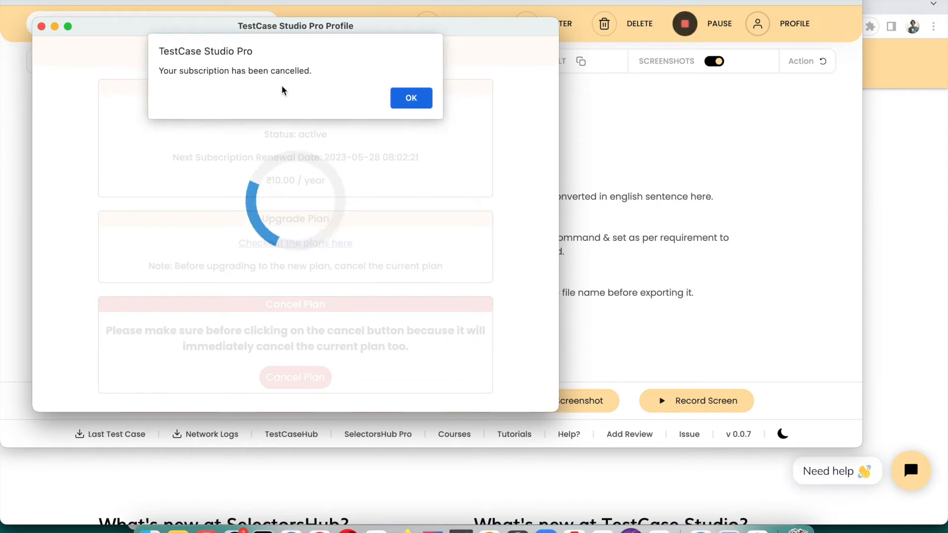
{"action": "mouse_move", "coordinate": [291, 91]}
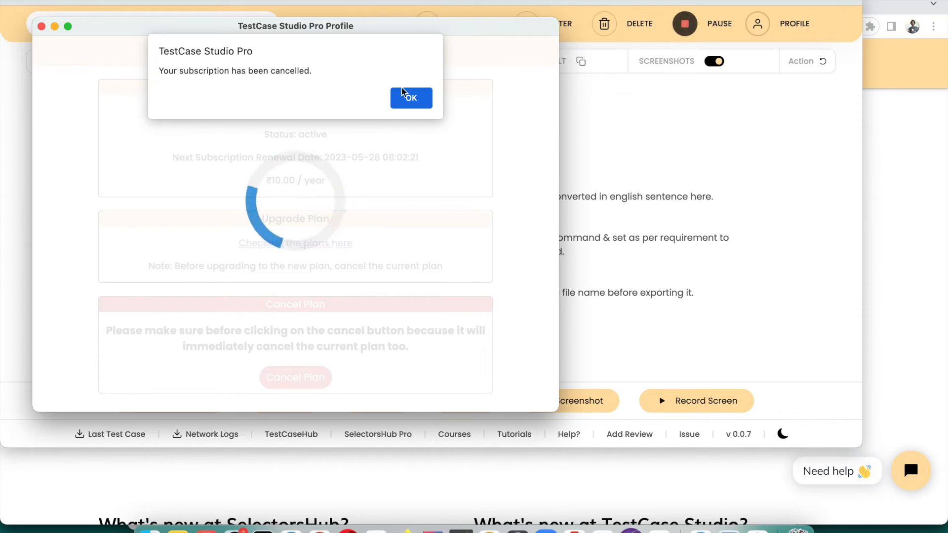
{"action": "left_click", "coordinate": [410, 98]}
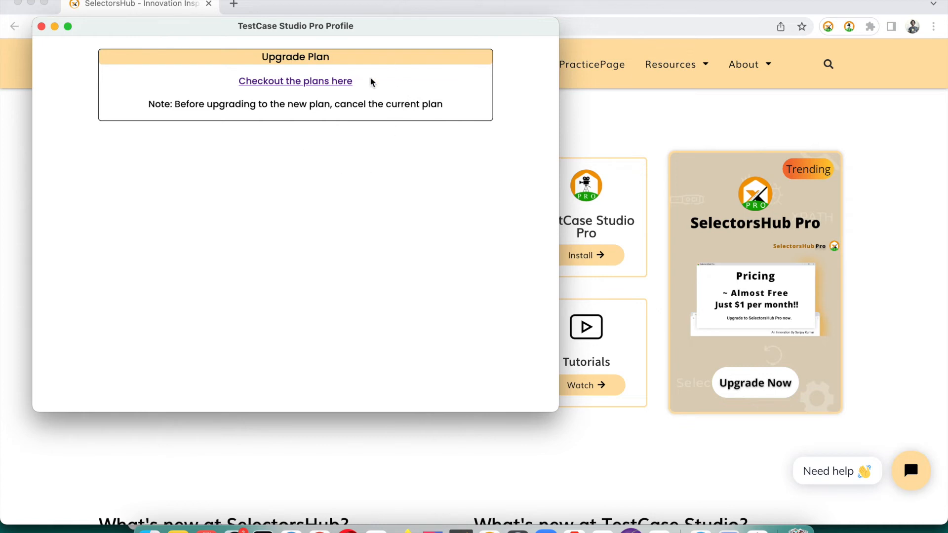
{"action": "mouse_move", "coordinate": [573, 141]}
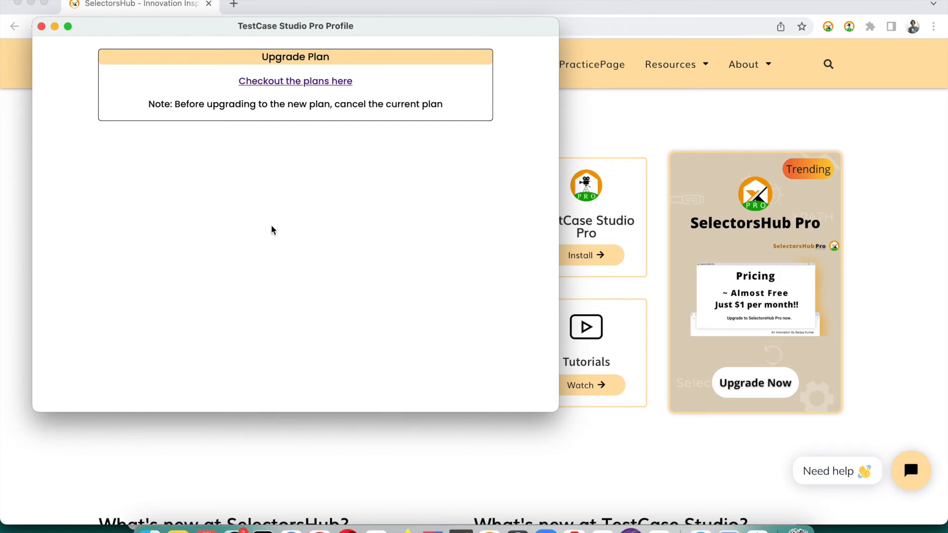
{"action": "mouse_move", "coordinate": [295, 81]}
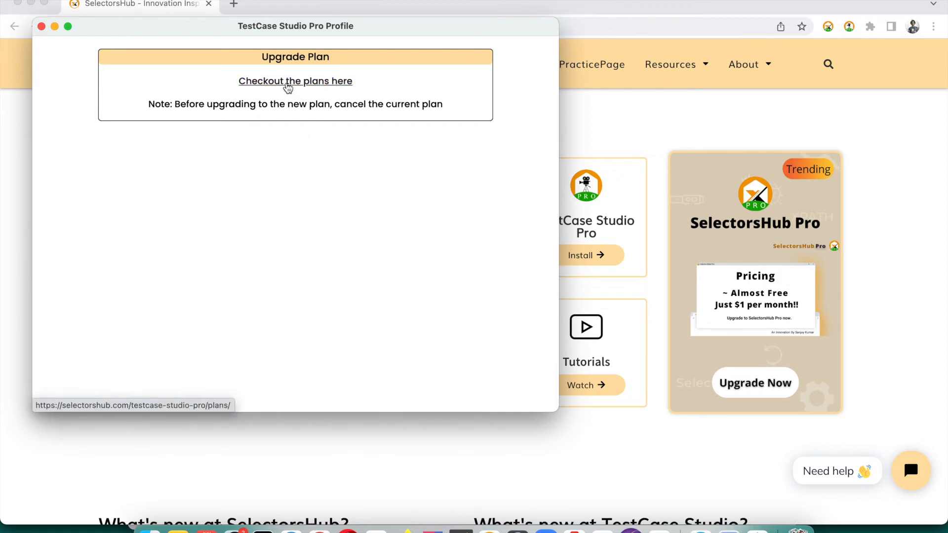
Follow the 'Checkout the plans here' link under Upgrade Plan.
{"action": "left_click", "coordinate": [296, 81]}
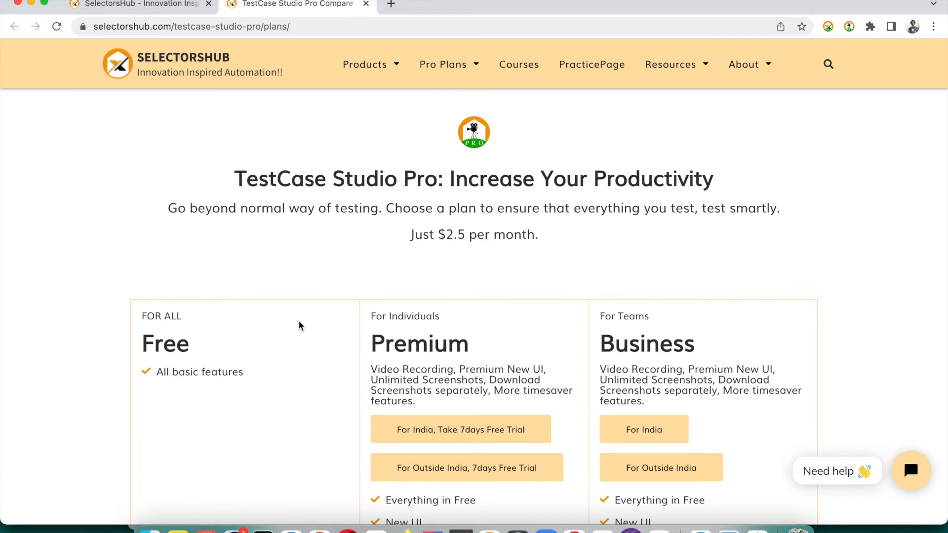
Scroll the SelectorsHub plans page to reveal the Premium and Business feature lists.
{"action": "scroll", "scroll_direction": "down", "scroll_amount": 3}
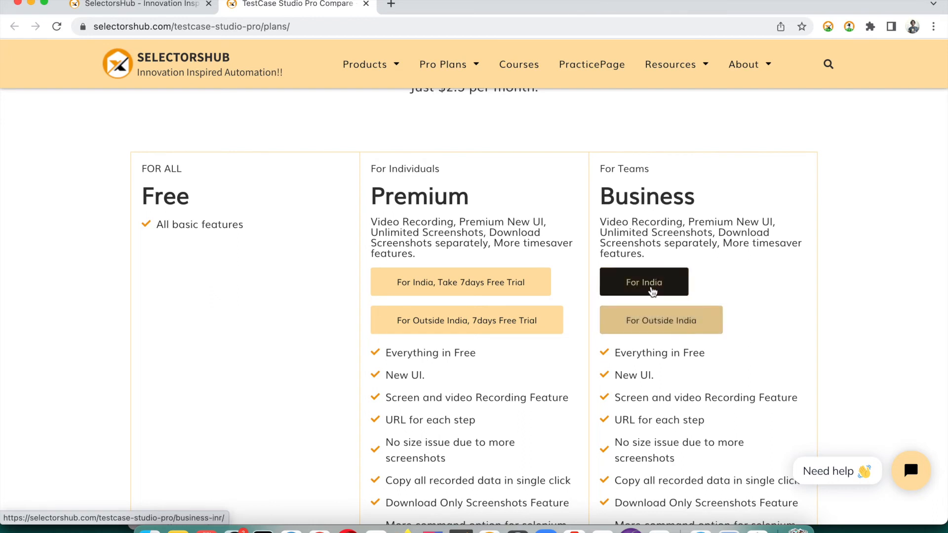
{"action": "mouse_move", "coordinate": [652, 251]}
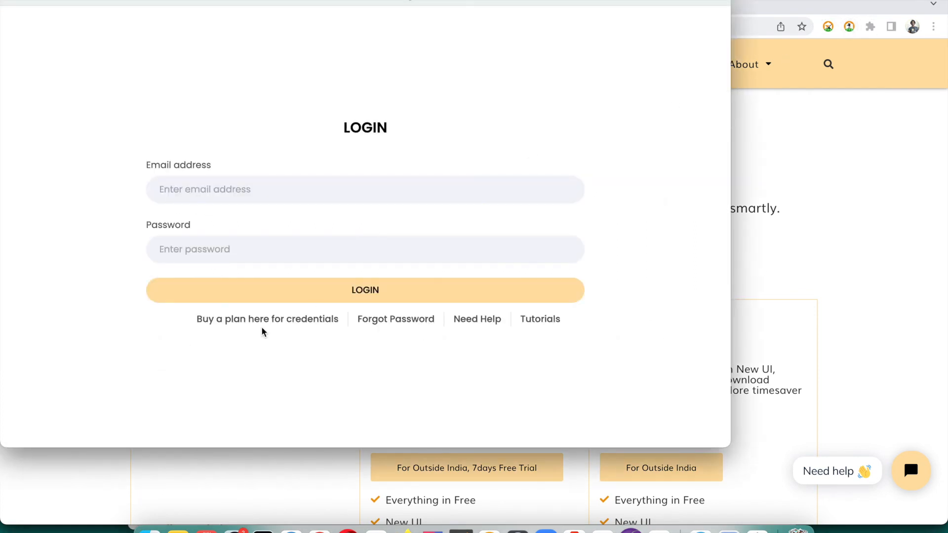
{"action": "mouse_move", "coordinate": [301, 333]}
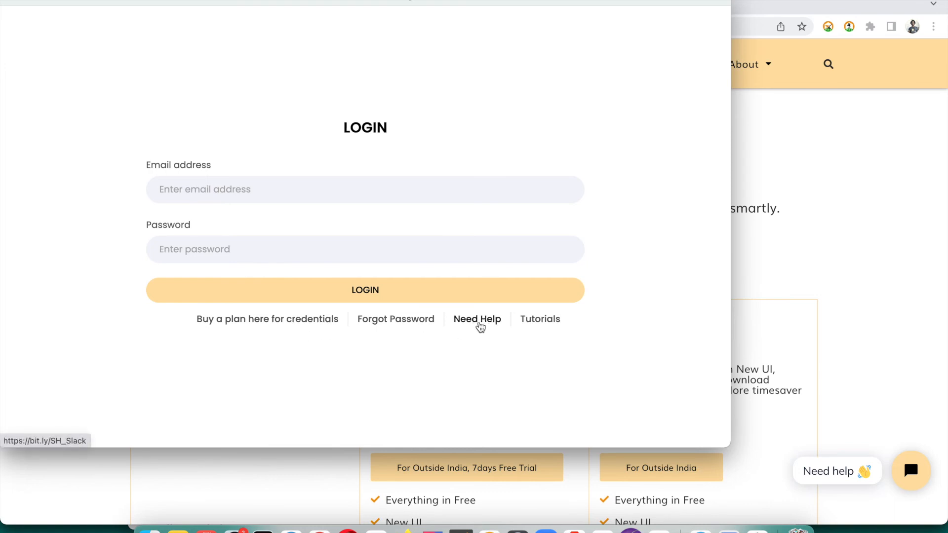
{"action": "mouse_move", "coordinate": [504, 371]}
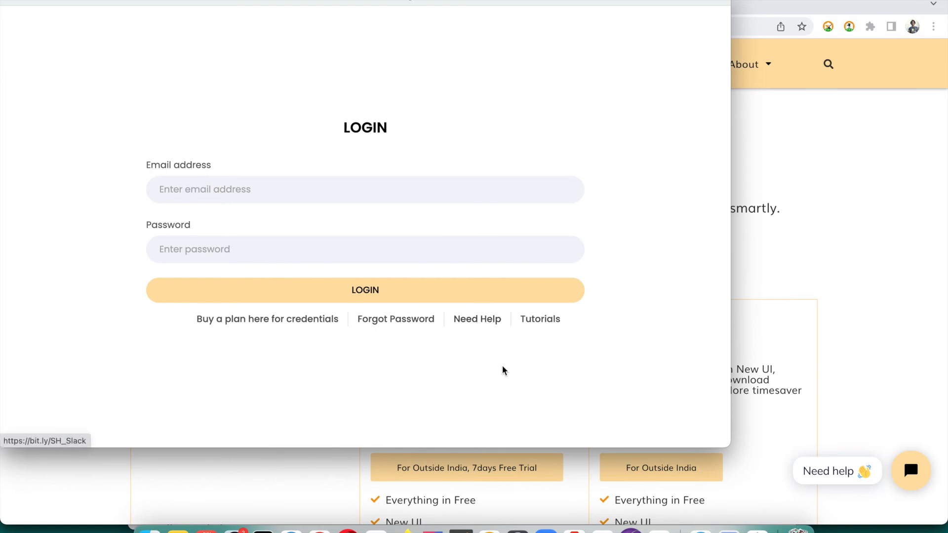
{"action": "mouse_move", "coordinate": [892, 423]}
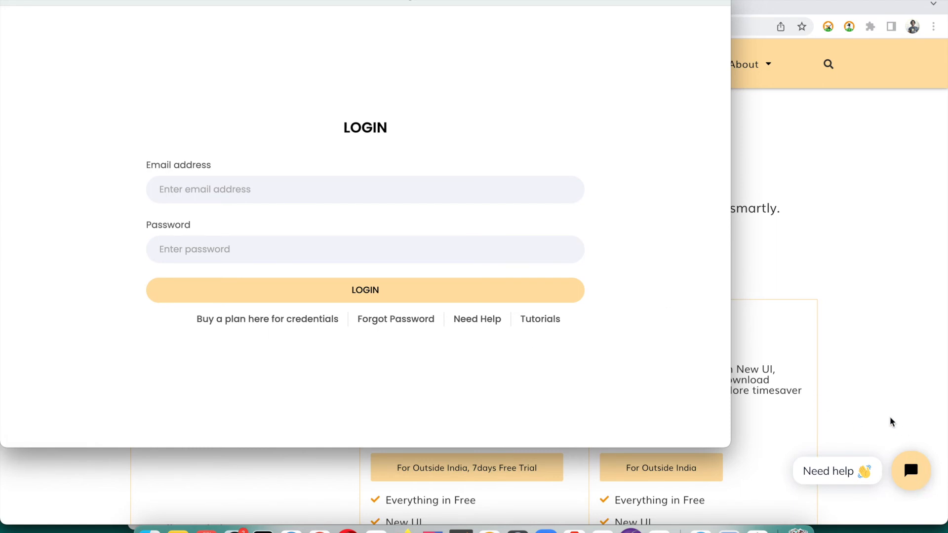
{"action": "mouse_move", "coordinate": [832, 354]}
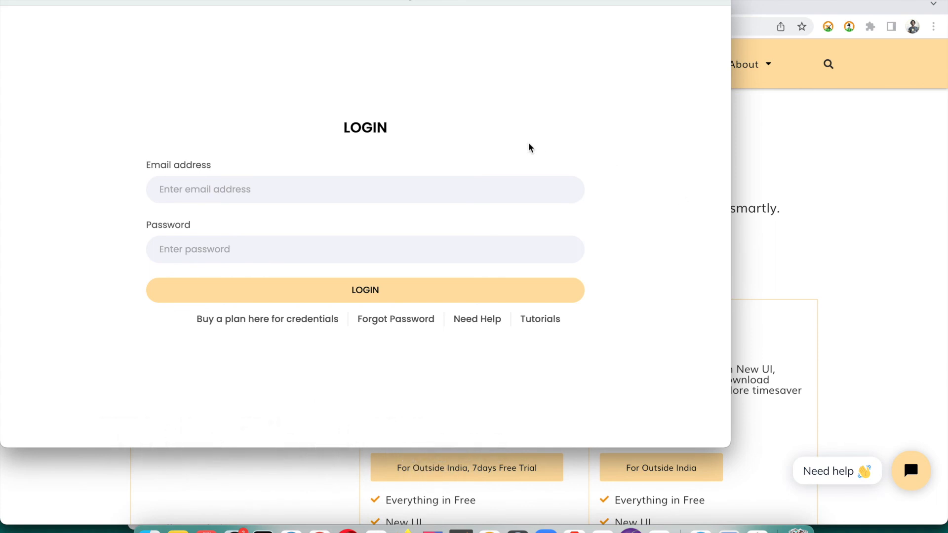
{"action": "mouse_move", "coordinate": [207, 29]}
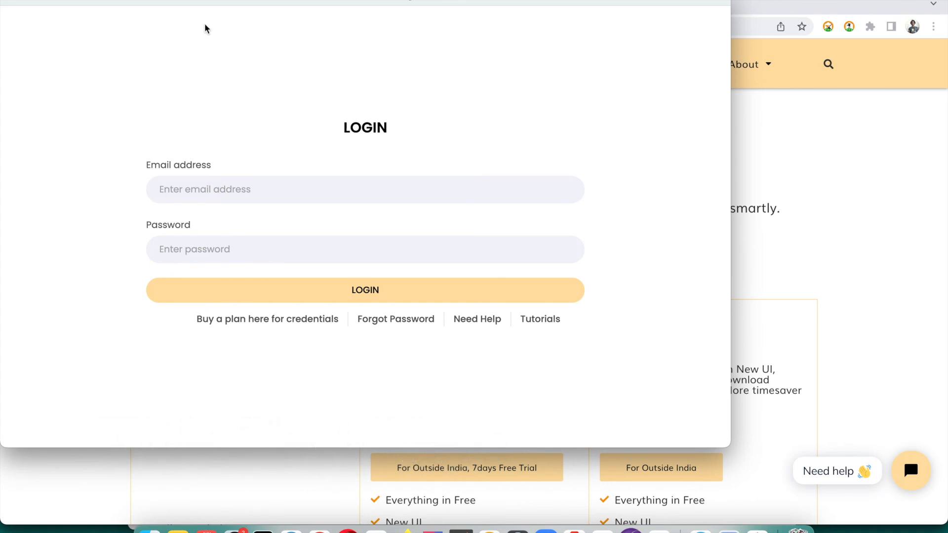